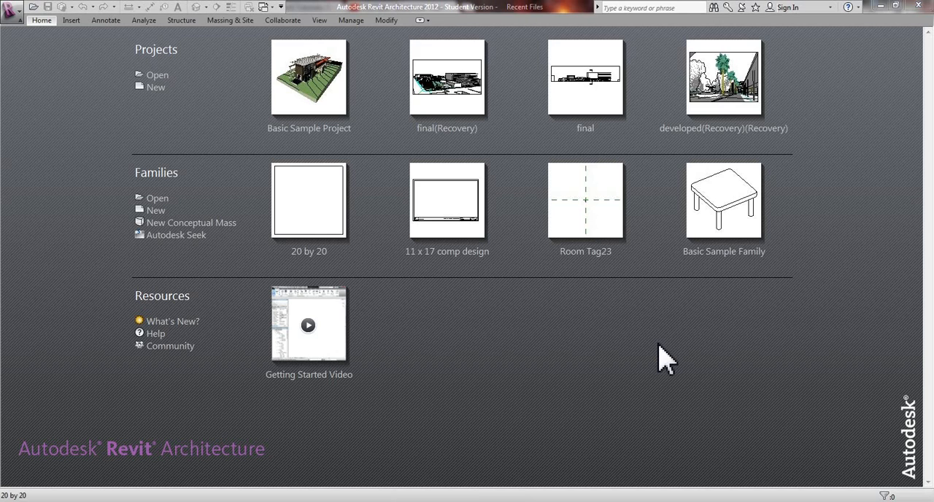
mouse_move(628, 344)
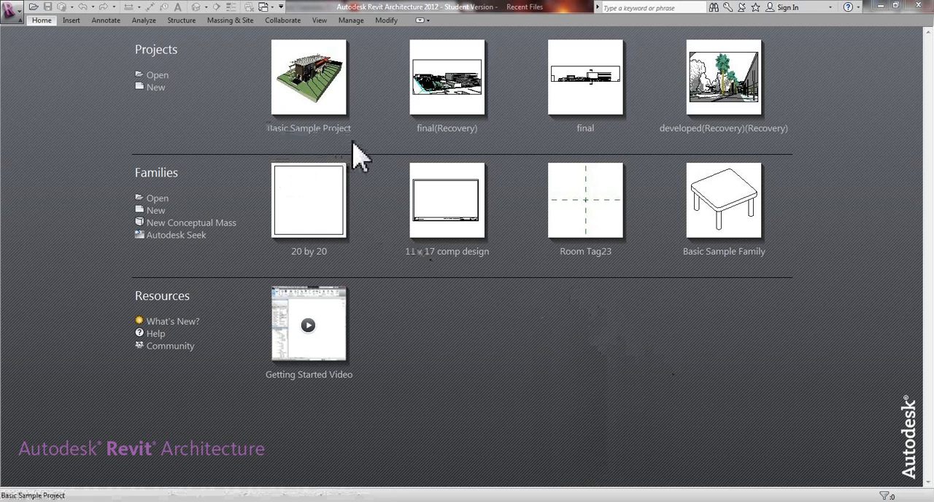
mouse_move(726, 450)
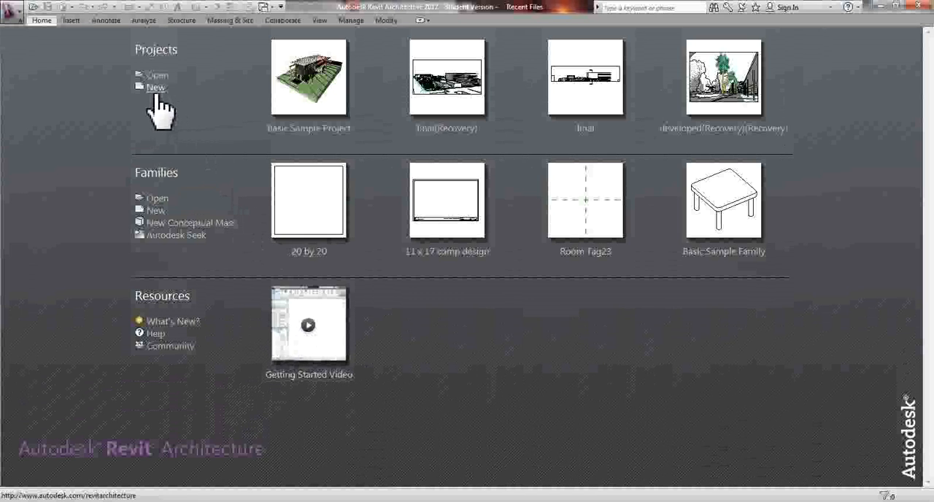
Start a new blank project and select the east elevation marker in the Level 1 plan.
click(155, 88)
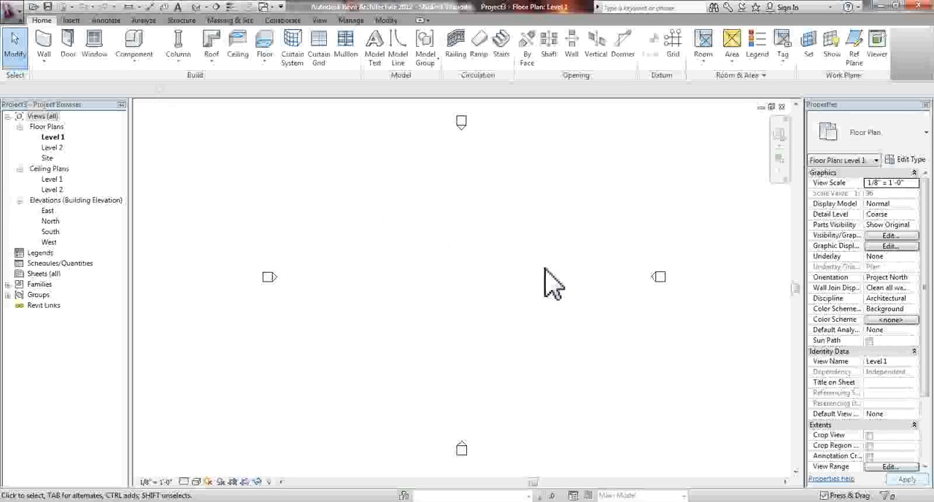
mouse_move(335, 190)
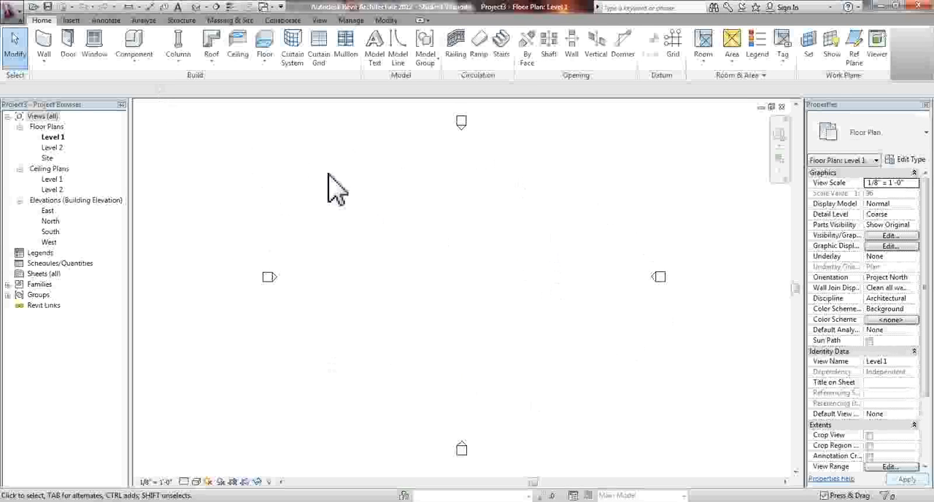
mouse_move(481, 155)
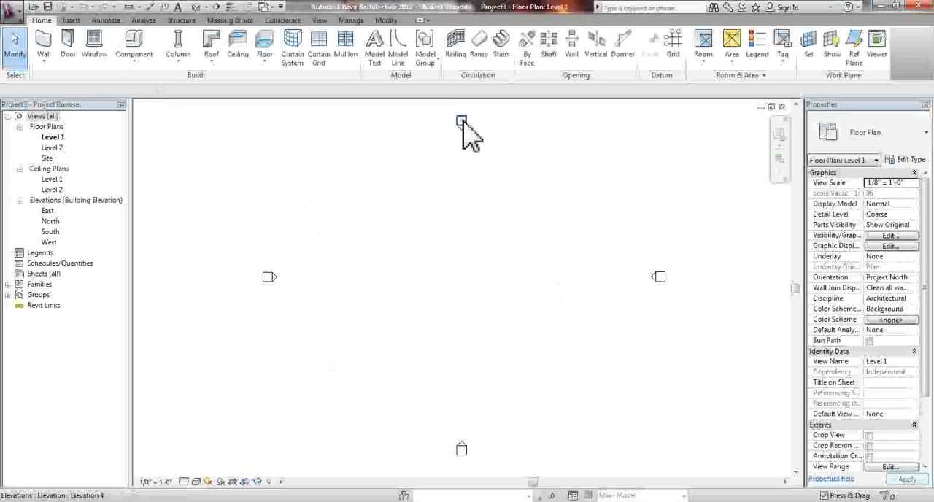
click(461, 122)
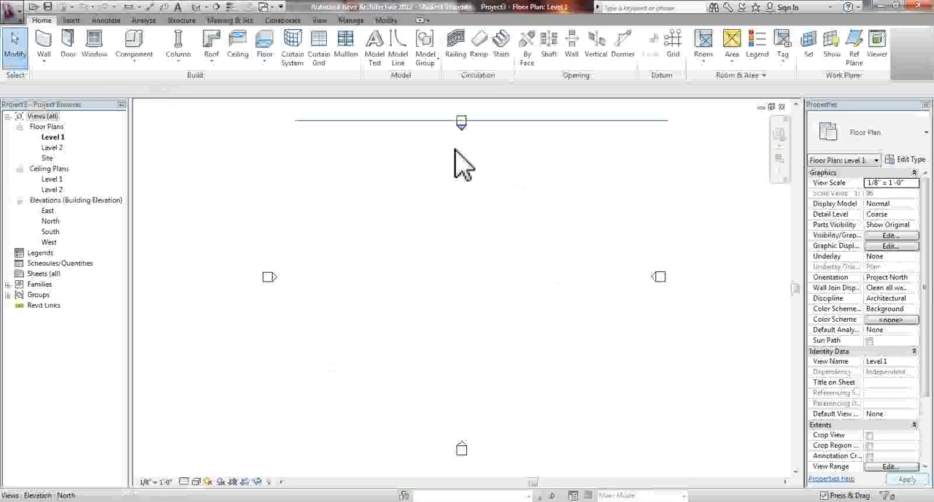
click(461, 448)
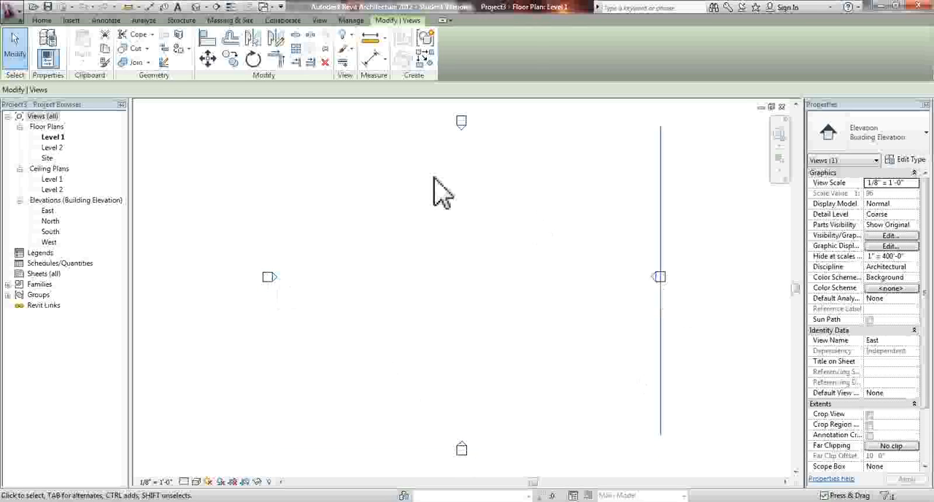
mouse_move(487, 399)
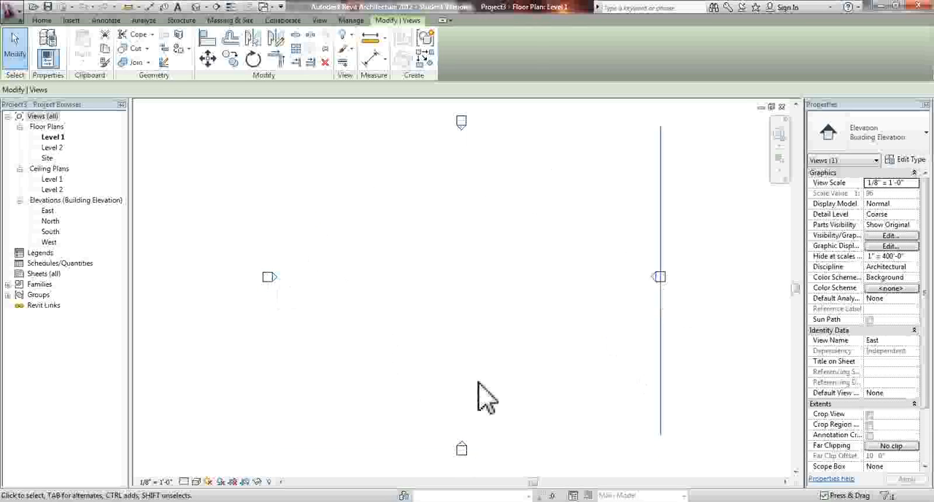
mouse_move(572, 245)
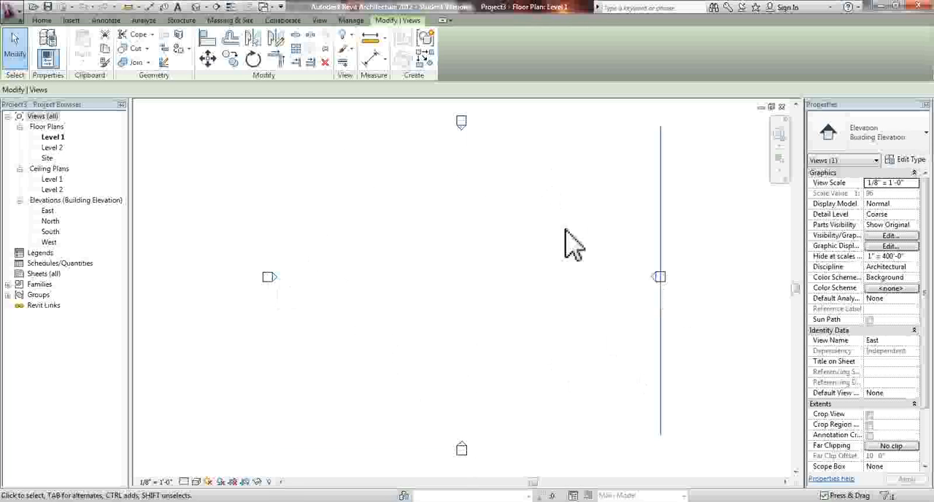
mouse_move(731, 324)
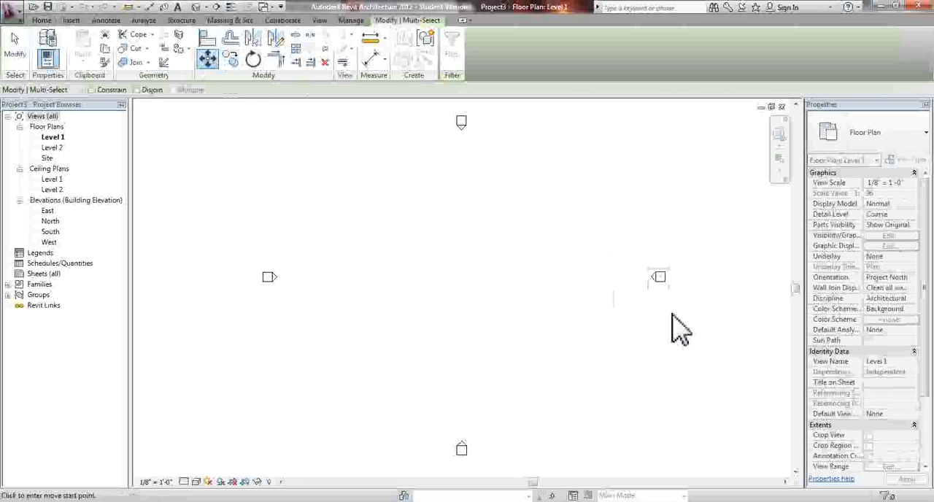
mouse_move(669, 314)
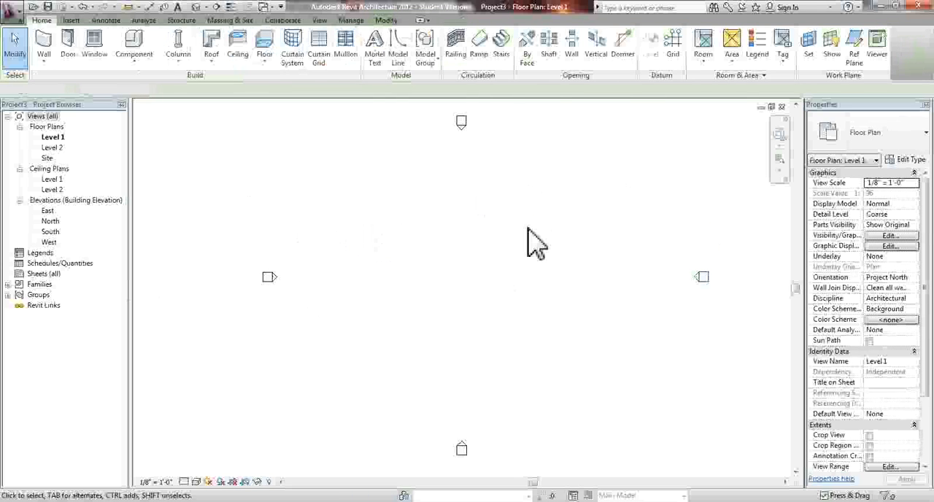
mouse_move(421, 217)
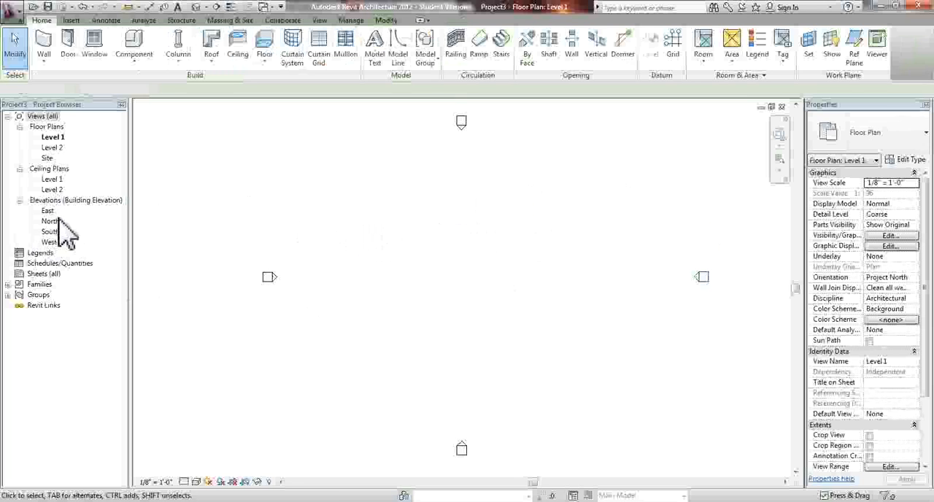
Switch to the East elevation view and bring up the Structure ribbon's datum tools.
double_click(48, 210)
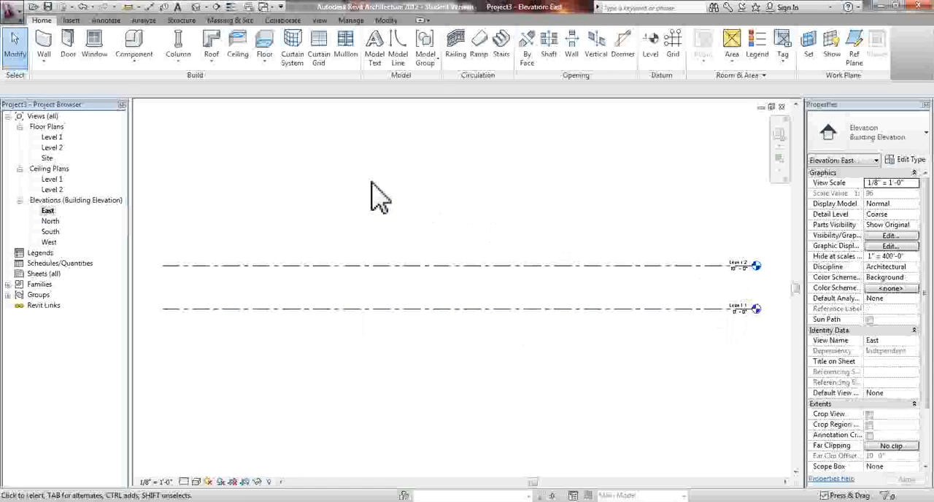
mouse_move(508, 234)
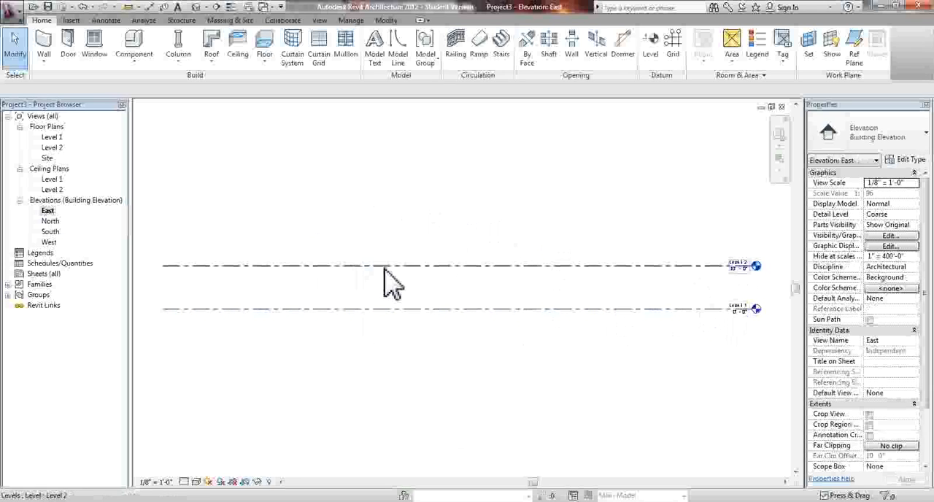
mouse_move(524, 408)
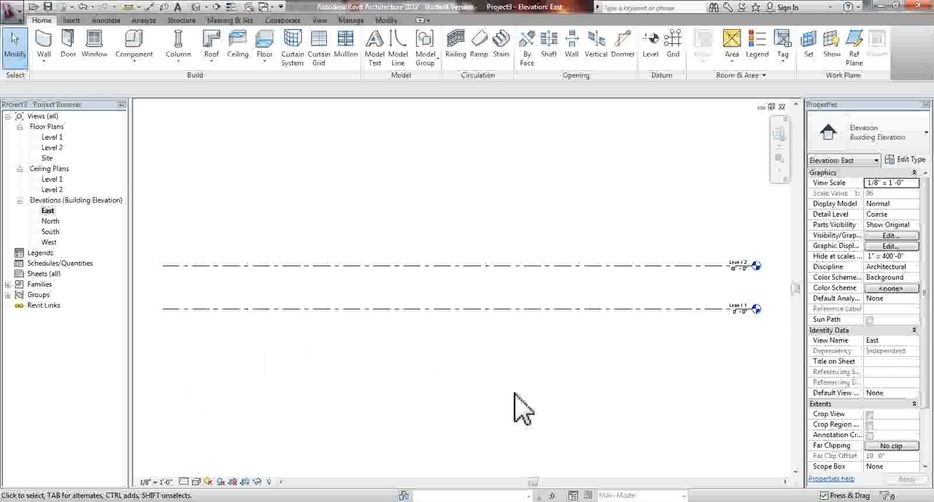
mouse_move(494, 255)
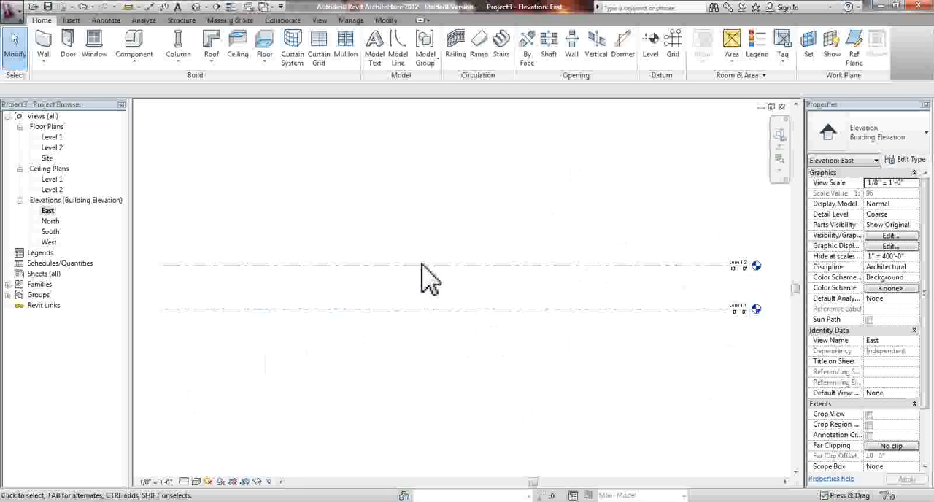
mouse_move(379, 274)
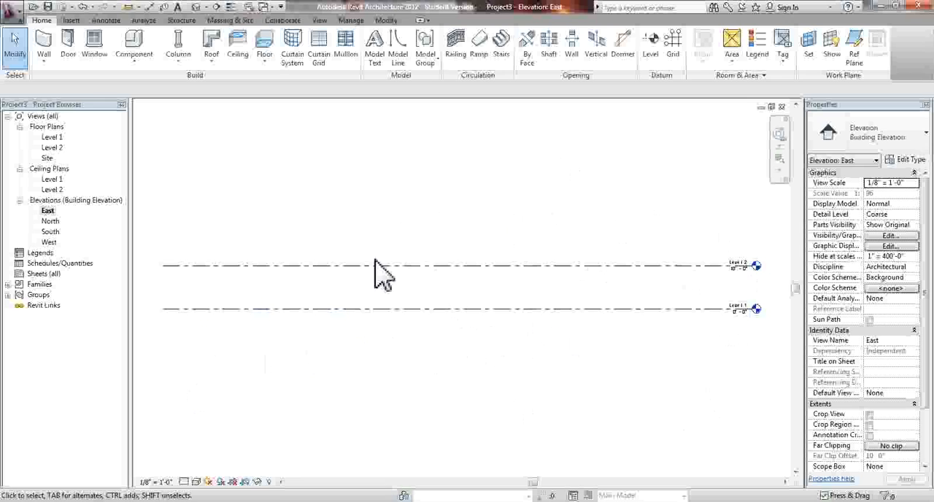
mouse_move(333, 43)
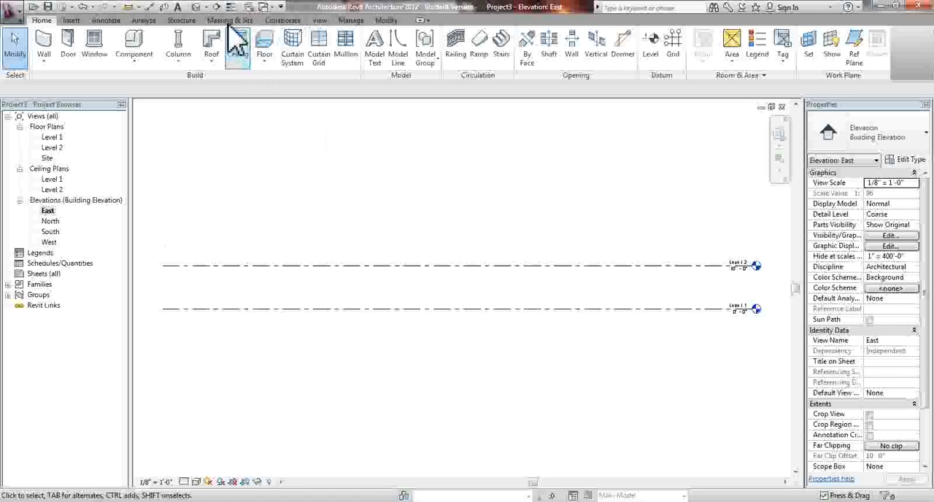
click(231, 20)
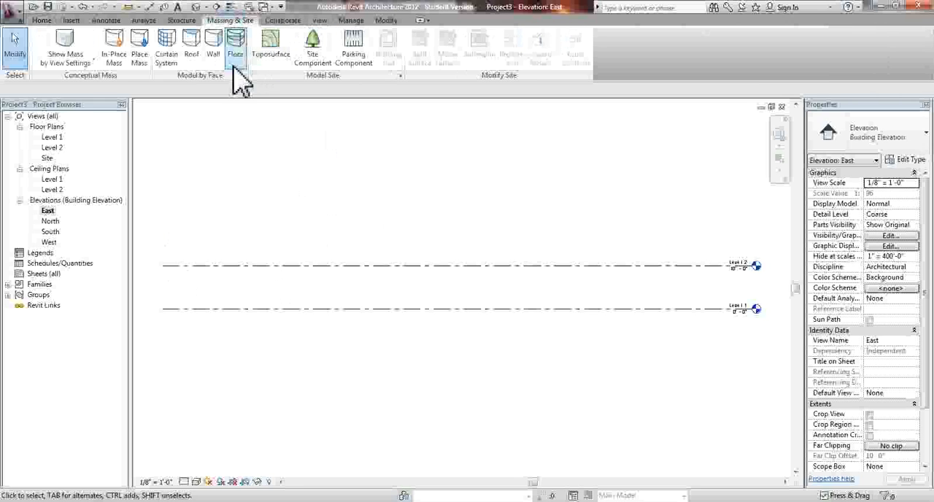
click(181, 20)
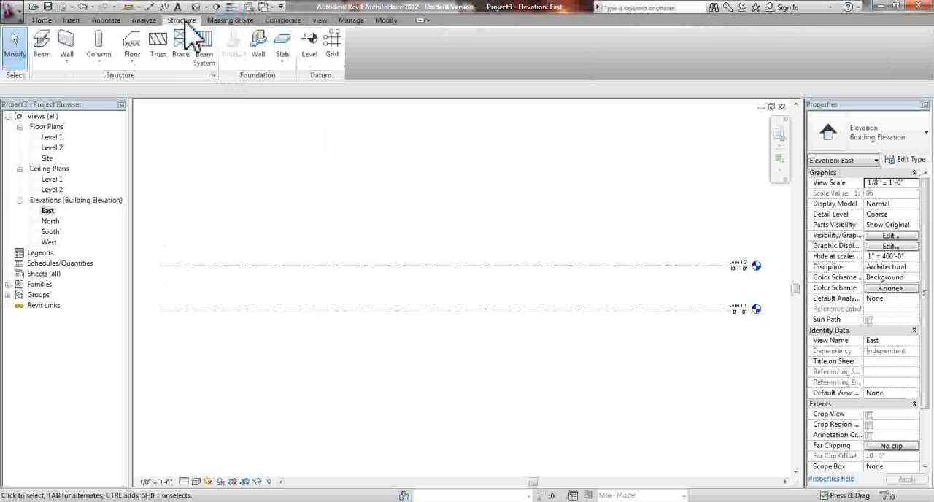
mouse_move(309, 44)
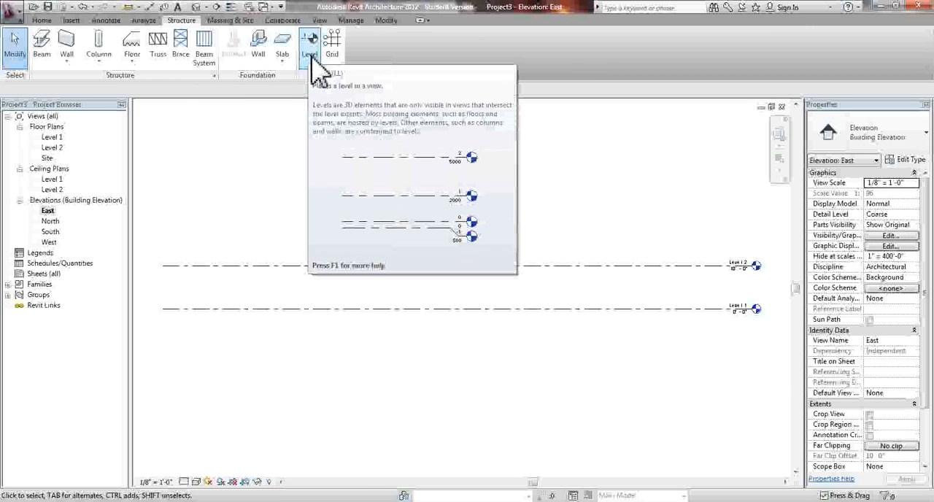
Activate the Level tool to place new levels above Level 2.
click(309, 46)
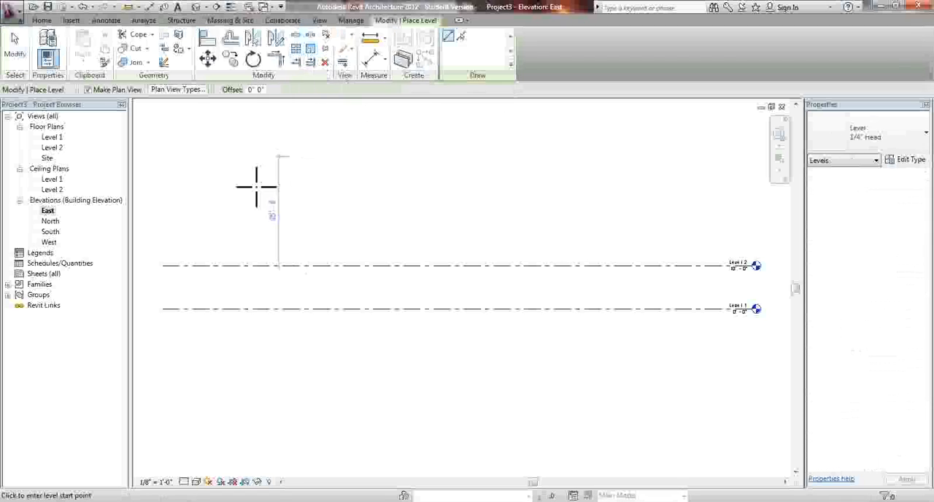
mouse_move(230, 205)
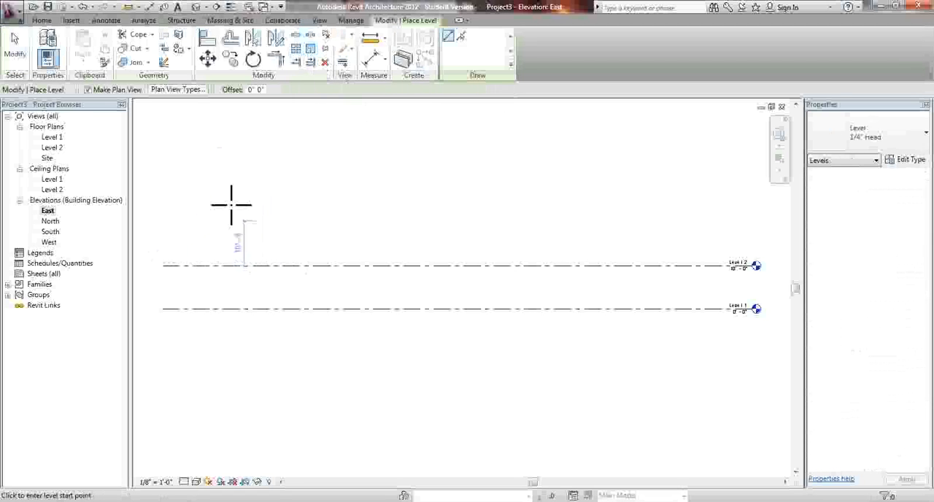
mouse_move(164, 267)
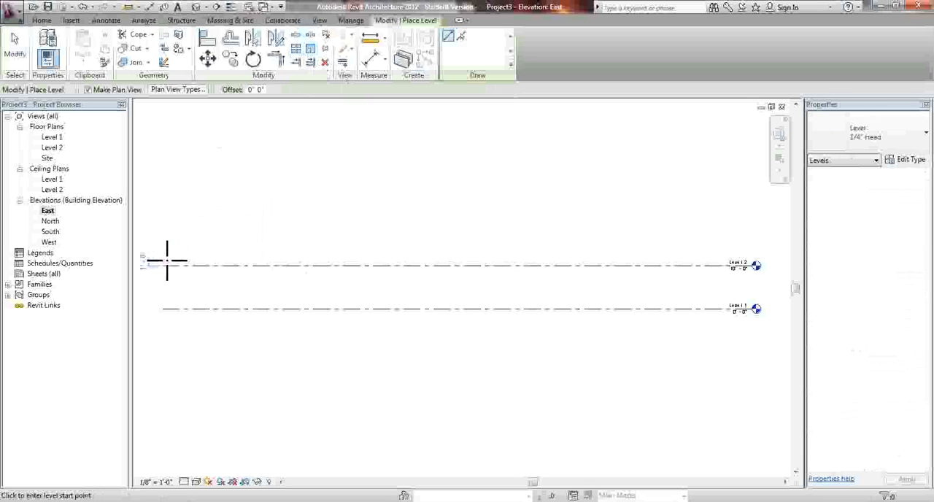
mouse_move(163, 266)
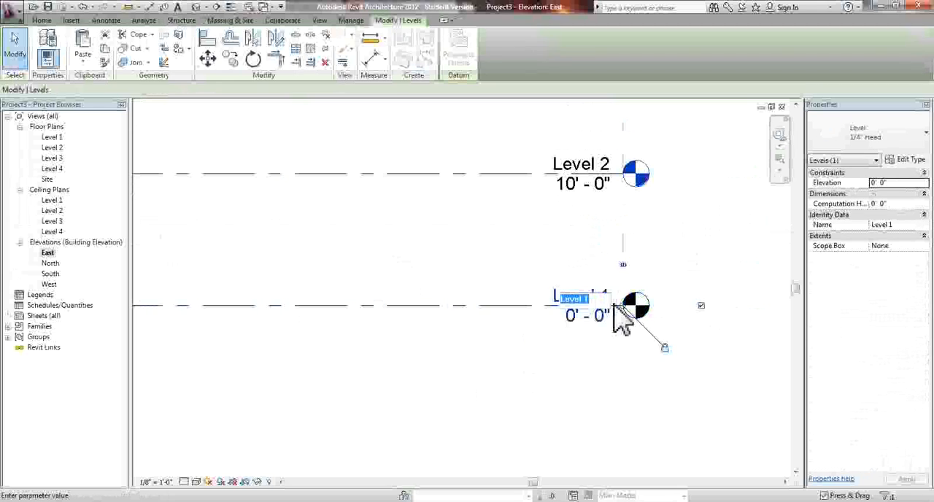
Rename the lowest level Basement, renaming its plan views too, and begin editing Level 2.
text(Basement)
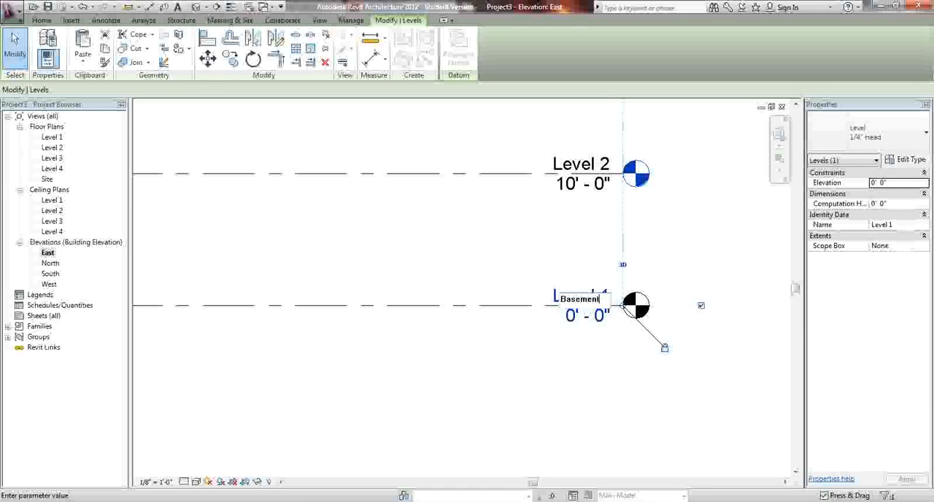
key(Return)
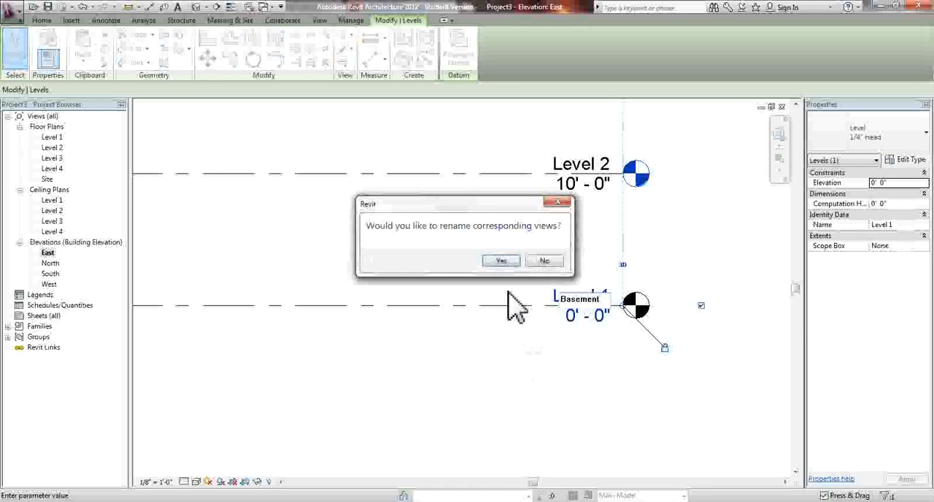
click(500, 260)
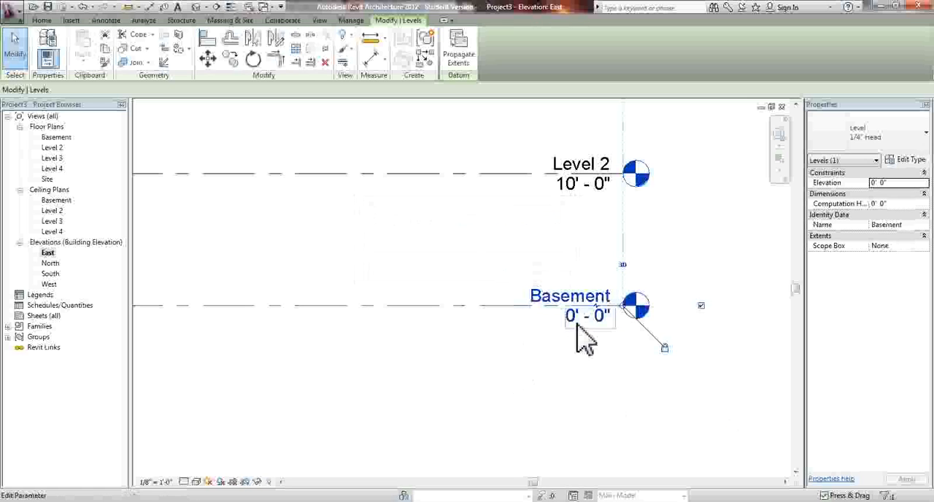
mouse_move(606, 336)
text(-9)
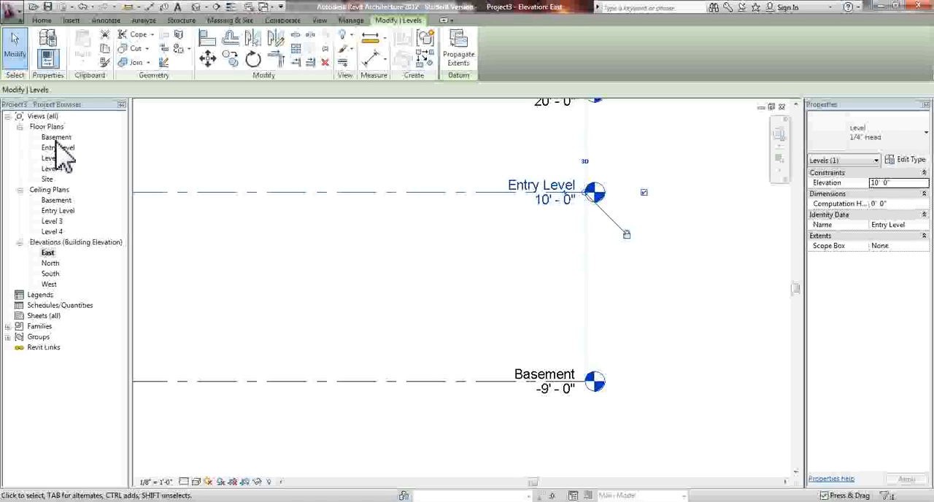
double_click(554, 198)
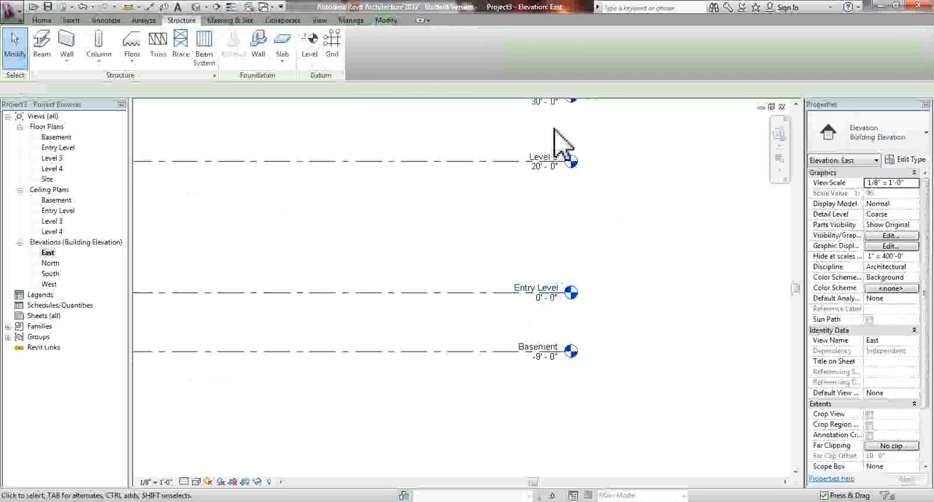
Rename Level 3 to Level 1 with its plan views, adjust its elevation, and begin renaming Level 4 to Roof.
click(540, 160)
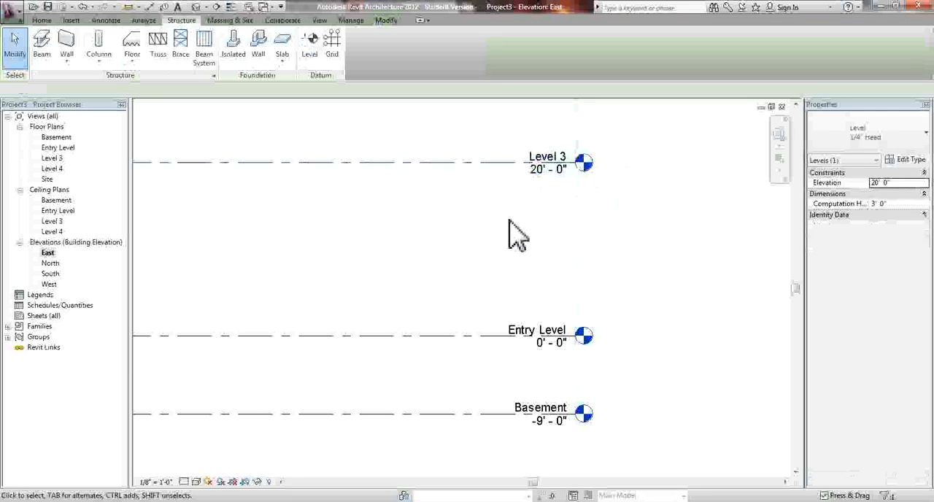
double_click(545, 156)
text(1)
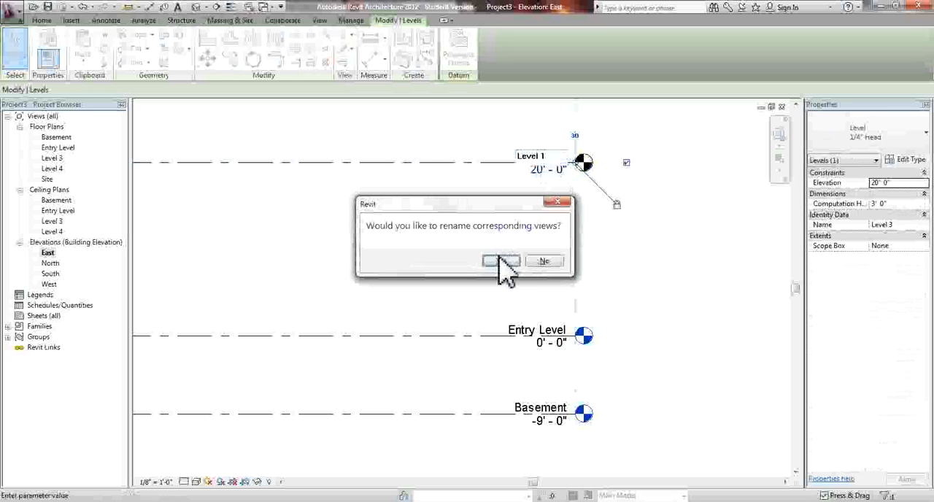
click(502, 261)
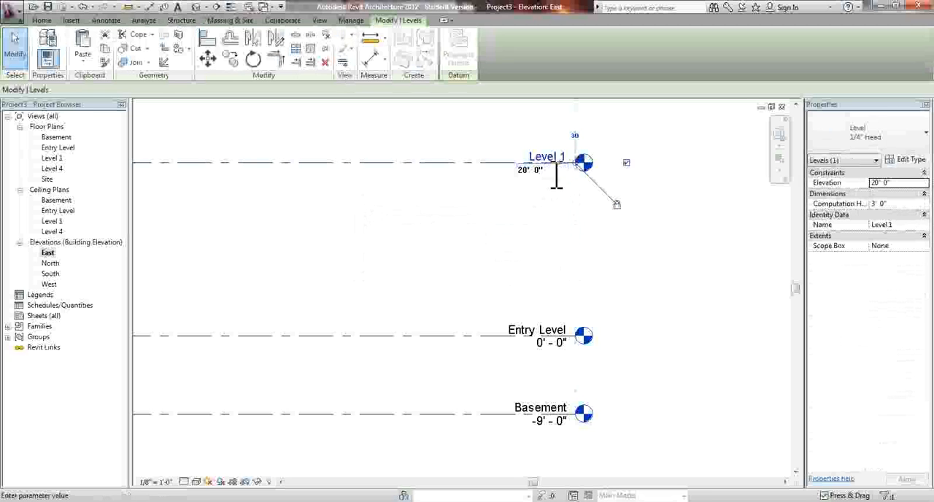
double_click(528, 169)
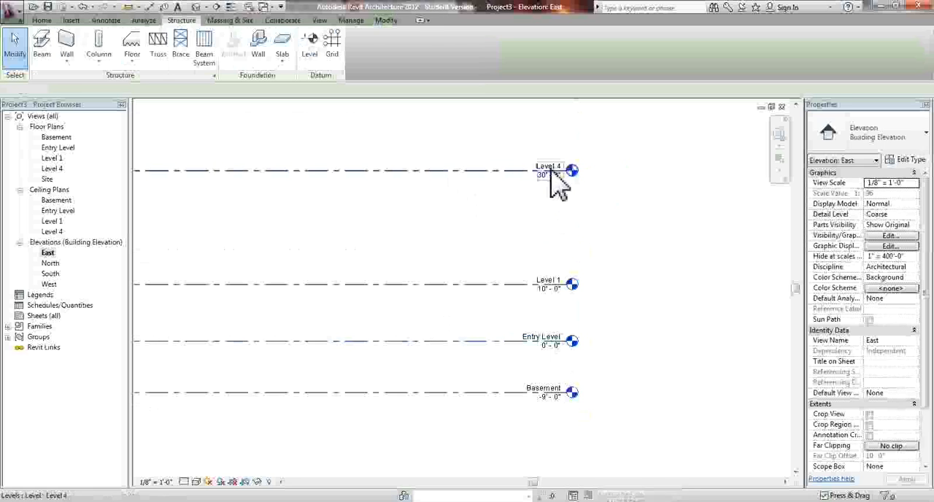
double_click(549, 165)
text(Roof)
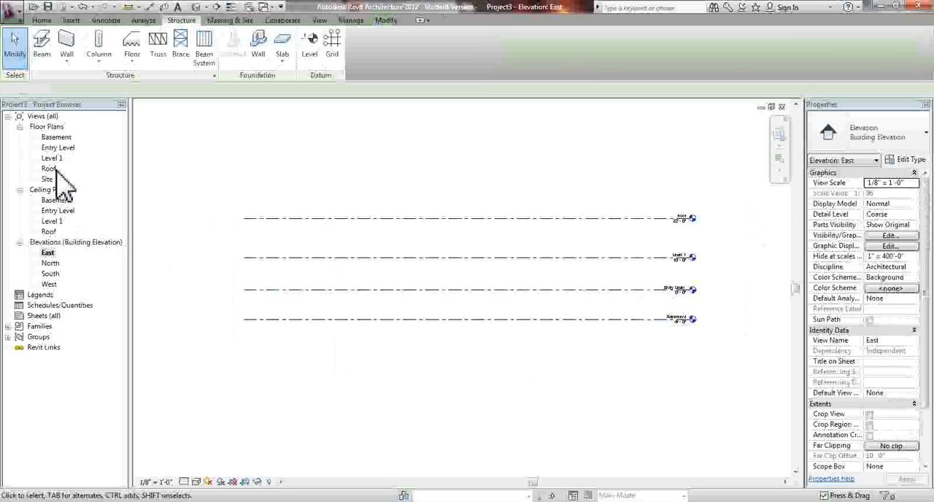
mouse_move(697, 236)
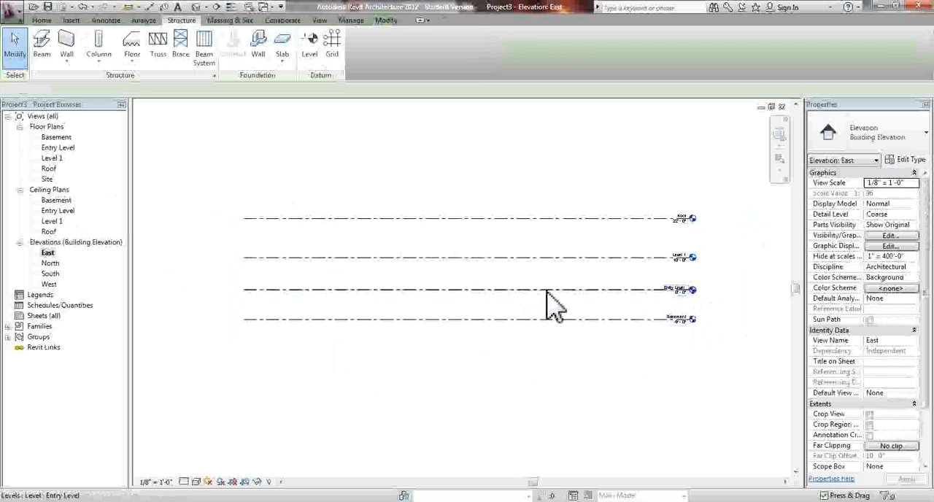
mouse_move(718, 376)
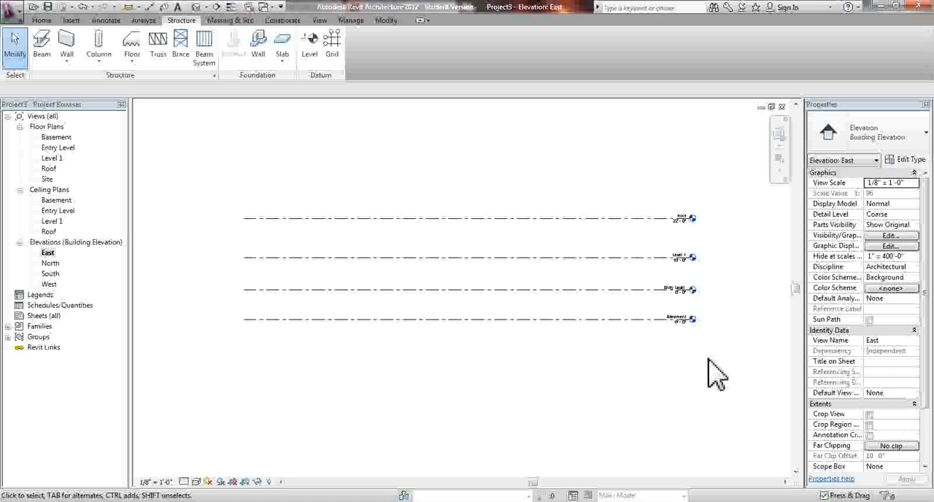
mouse_move(744, 385)
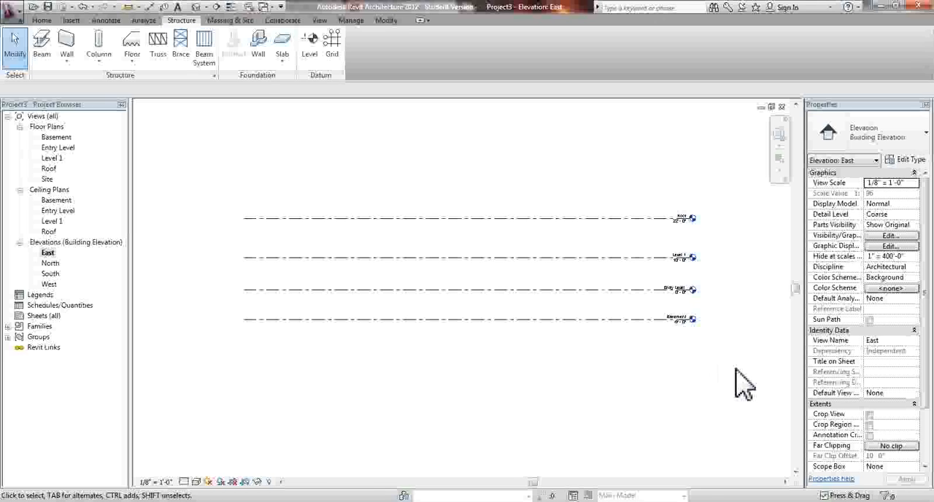